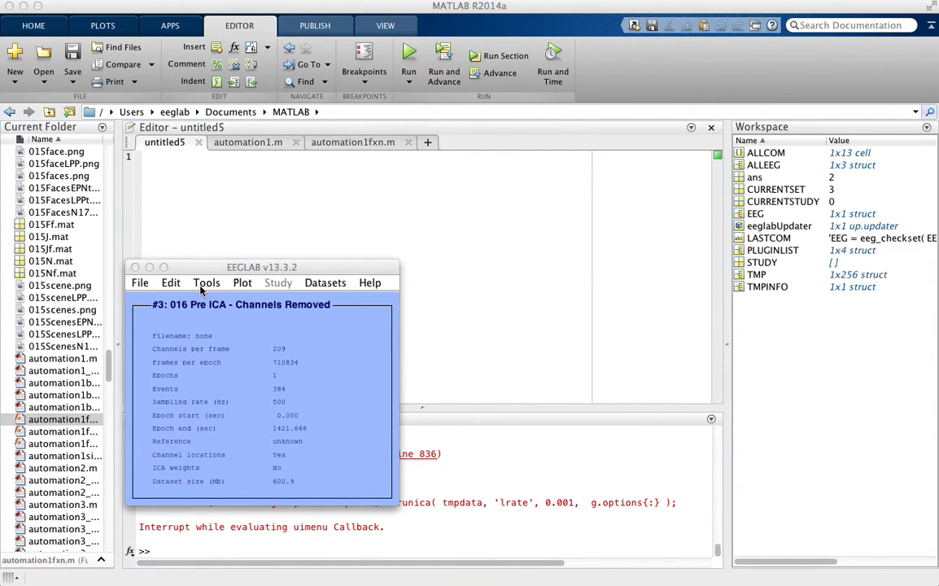
{"action": "mouse_move", "coordinate": [341, 368]}
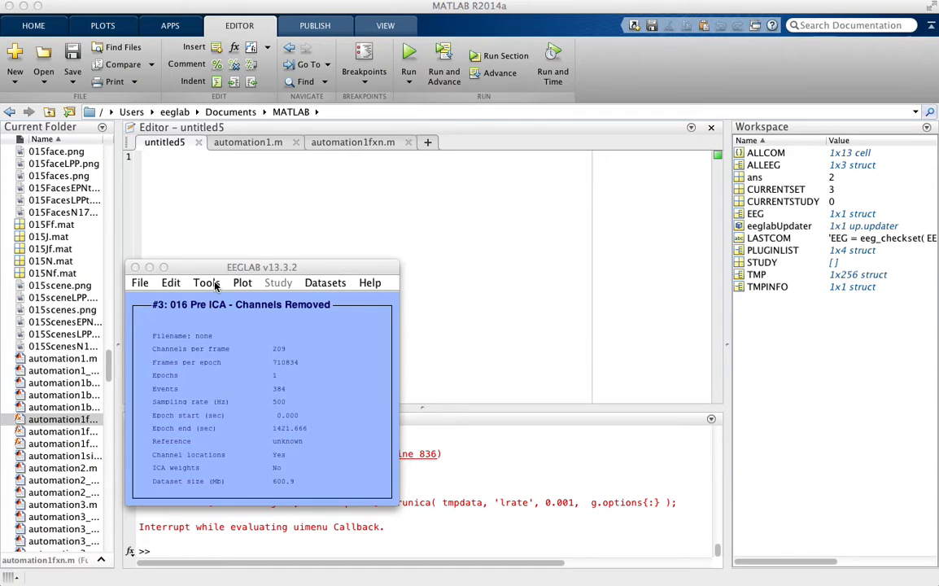
- Bring up the Run ICA decomposition dialog from the Tools menu for the channels-removed dataset
{"action": "left_click", "coordinate": [205, 283]}
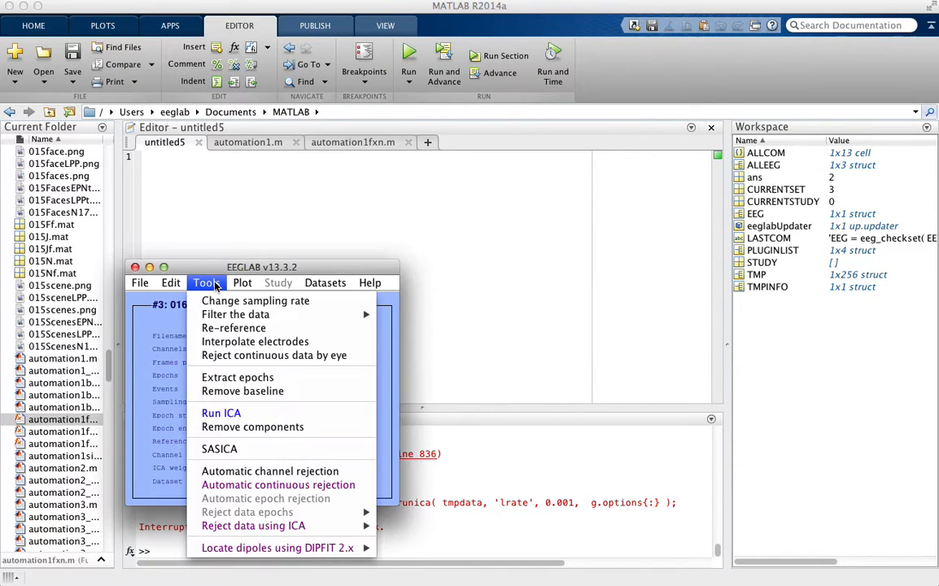
{"action": "mouse_move", "coordinate": [255, 417]}
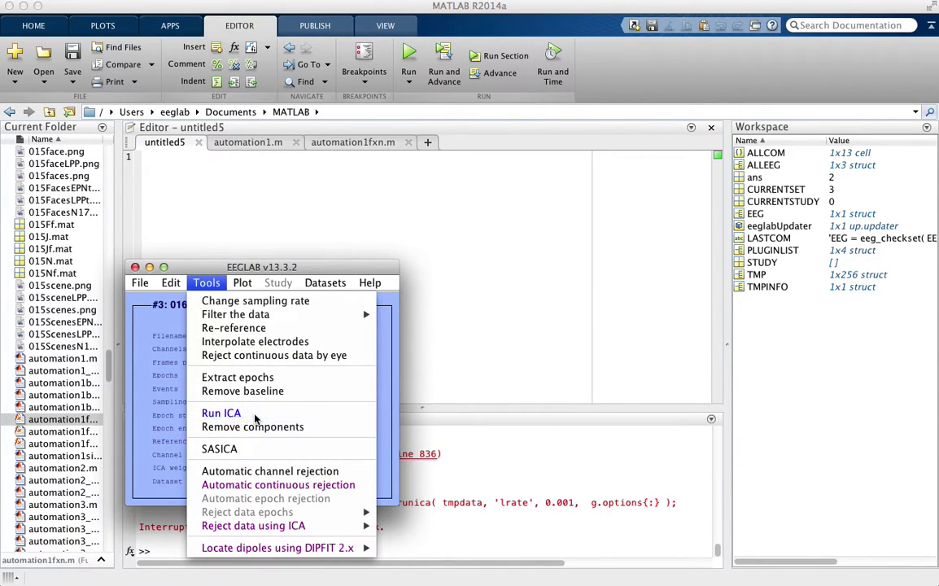
{"action": "left_click", "coordinate": [221, 414]}
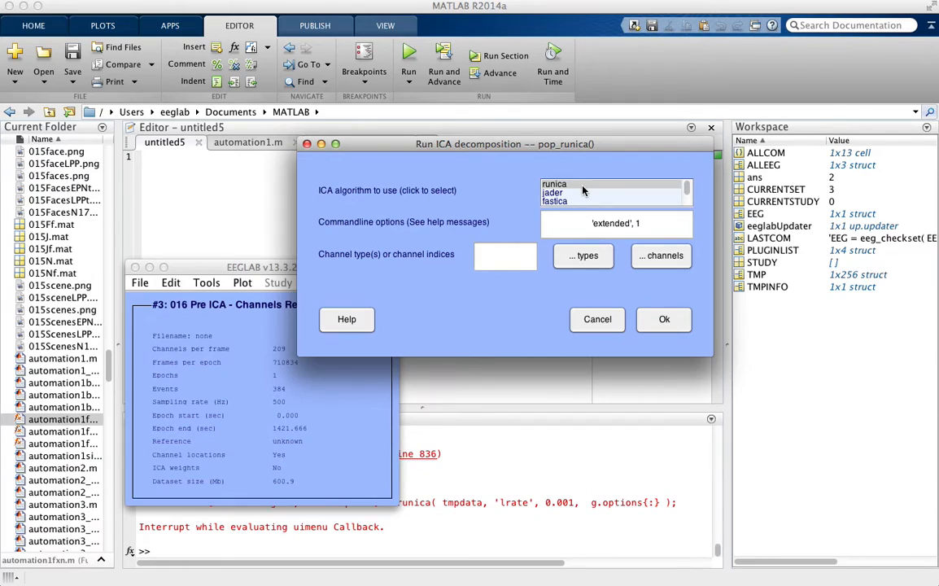
{"action": "scroll", "scroll_direction": "down", "scroll_amount": 3}
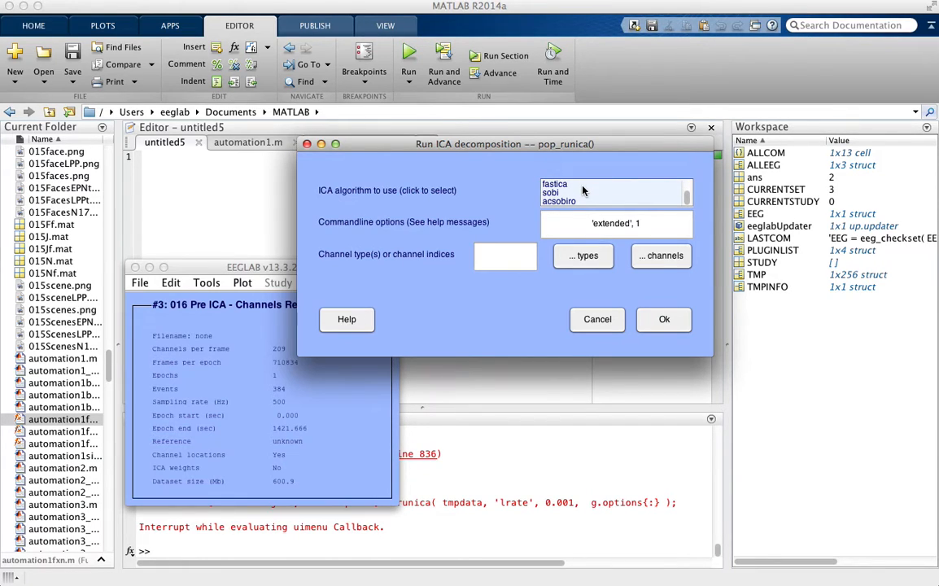
{"action": "scroll", "scroll_direction": "up", "scroll_amount": 3}
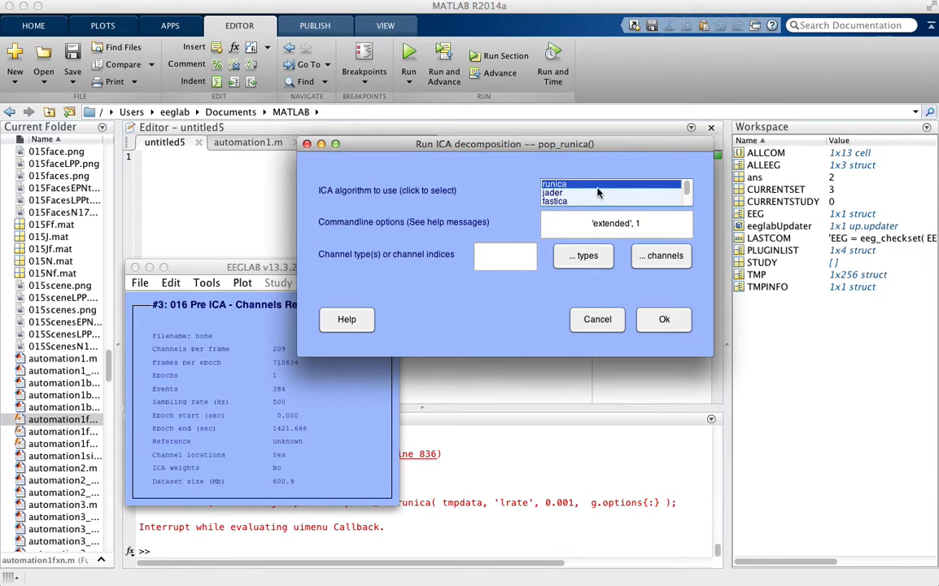
{"action": "mouse_move", "coordinate": [580, 187]}
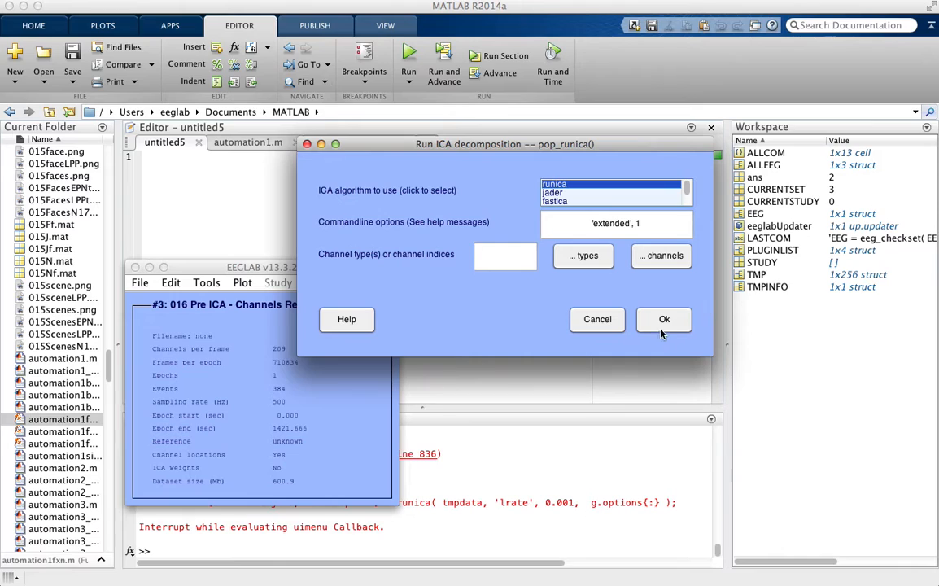
- Launch the runica decomposition with the extended option, then interrupt the ICA training
{"action": "left_click", "coordinate": [664, 318]}
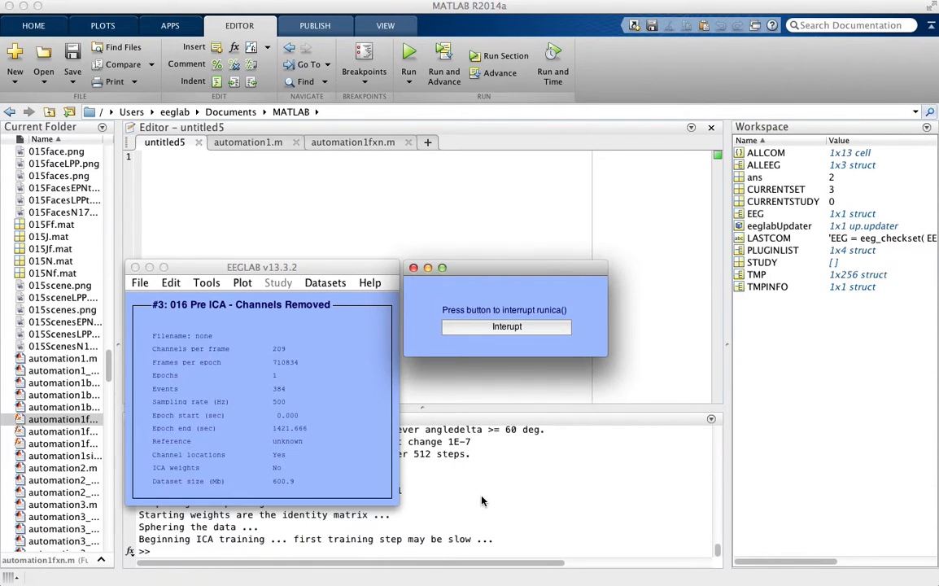
{"action": "mouse_move", "coordinate": [501, 352]}
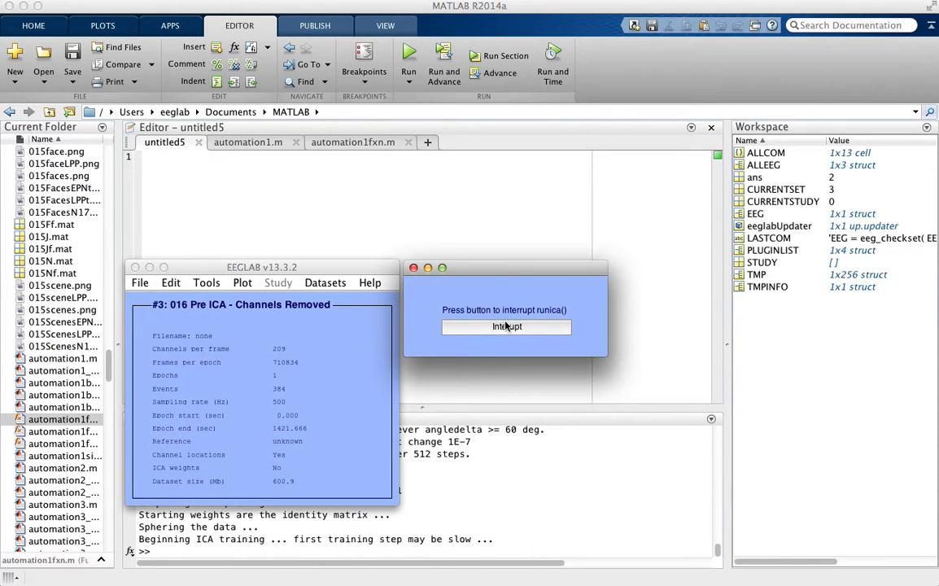
{"action": "mouse_move", "coordinate": [534, 330]}
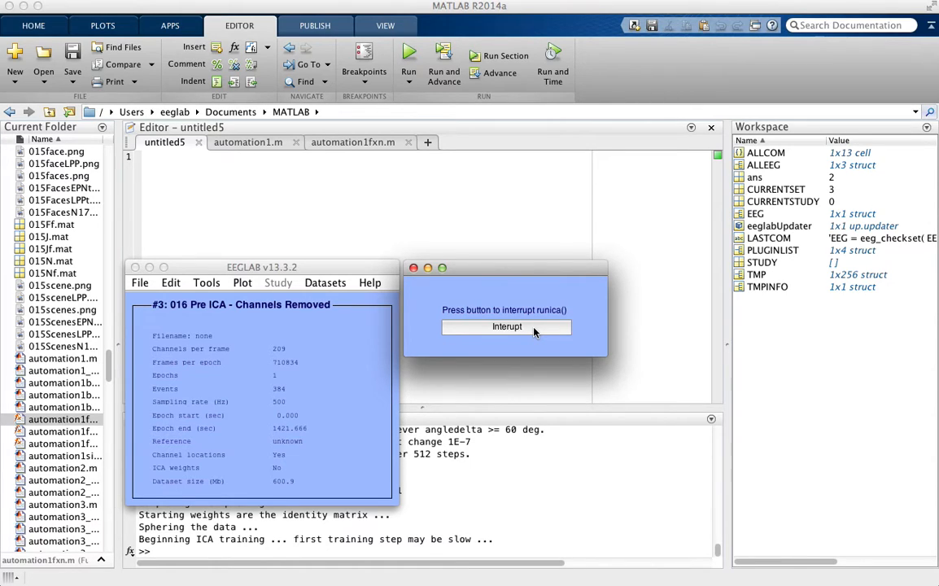
{"action": "left_click", "coordinate": [508, 326]}
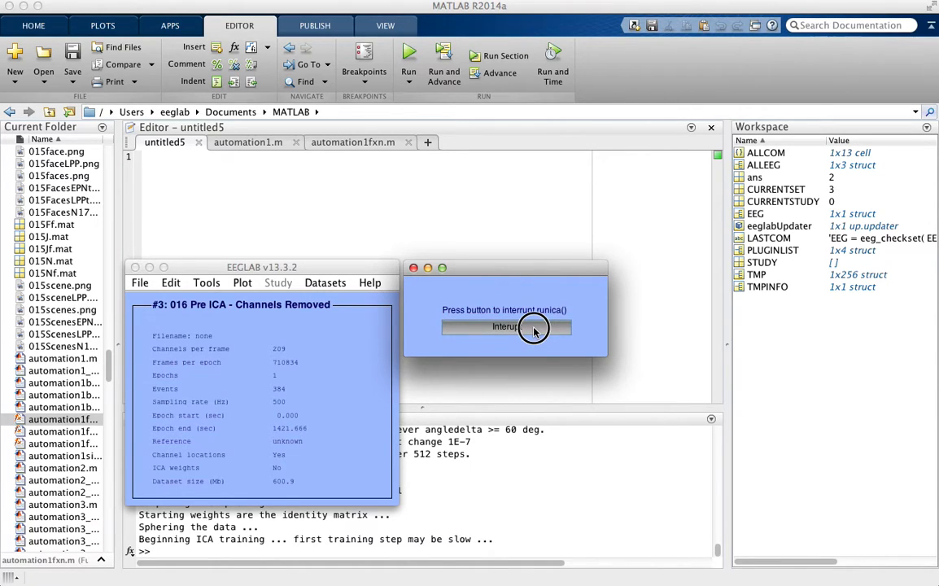